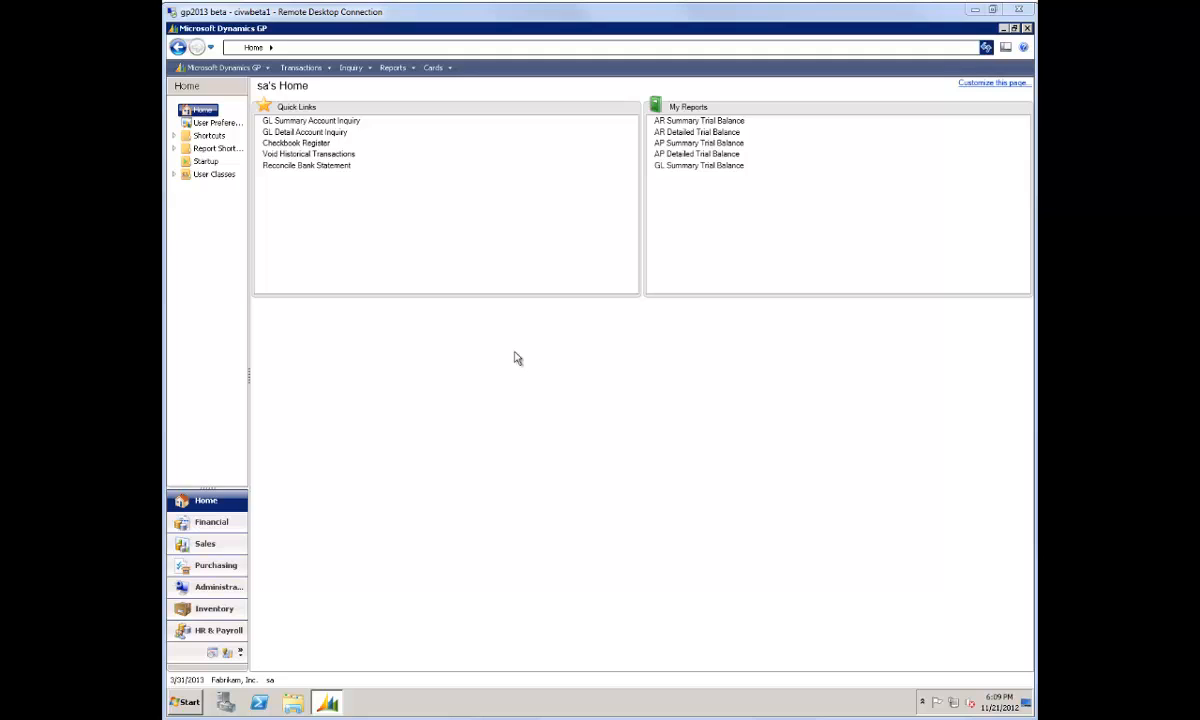
mouse_move(505, 363)
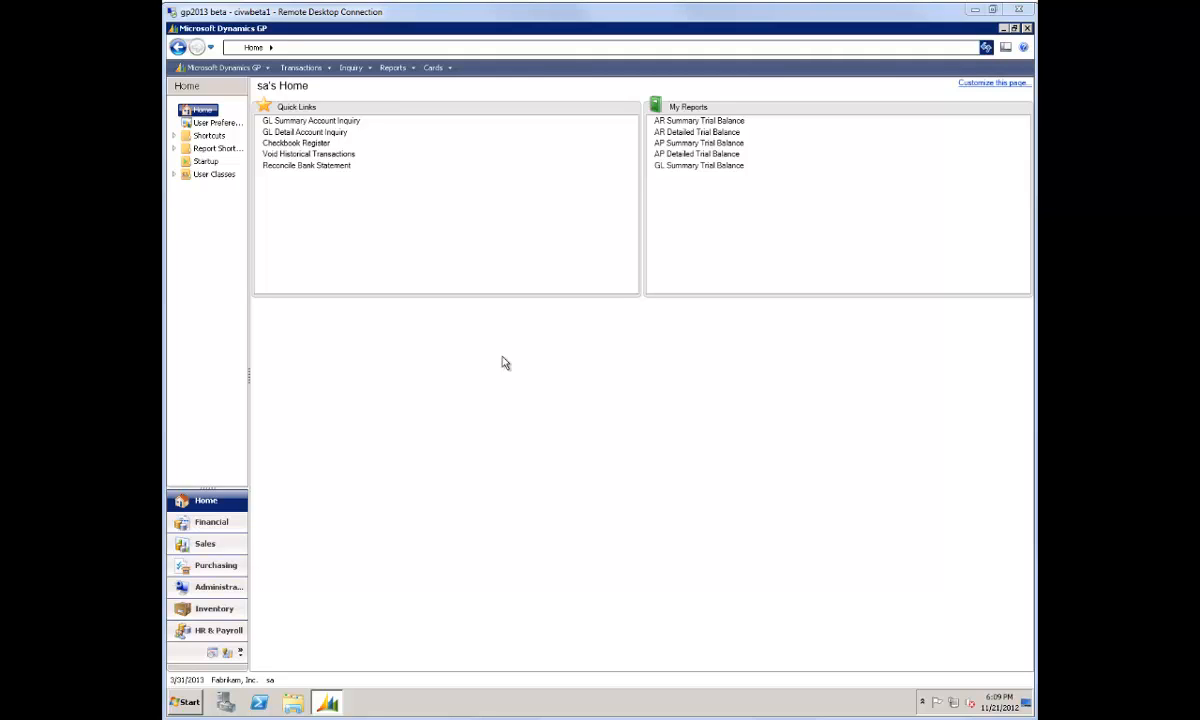
mouse_move(470, 353)
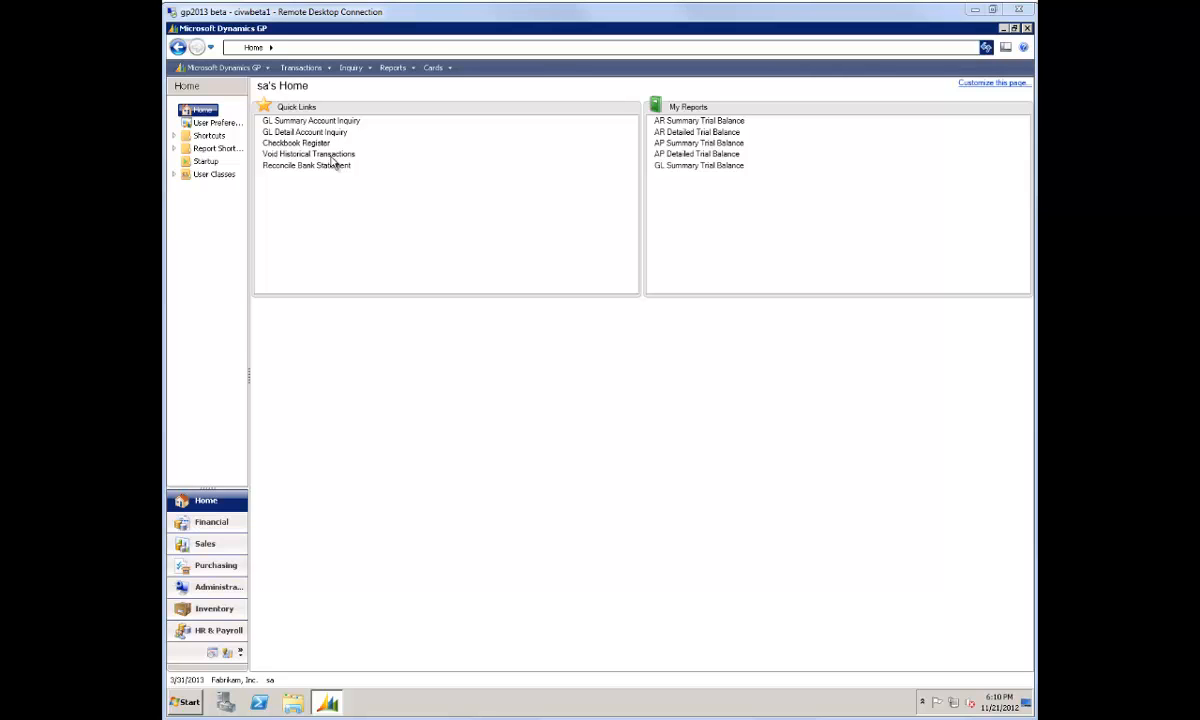
Open Void Historical Payables Transactions and list payment documents 10540 to 10550.
click(308, 154)
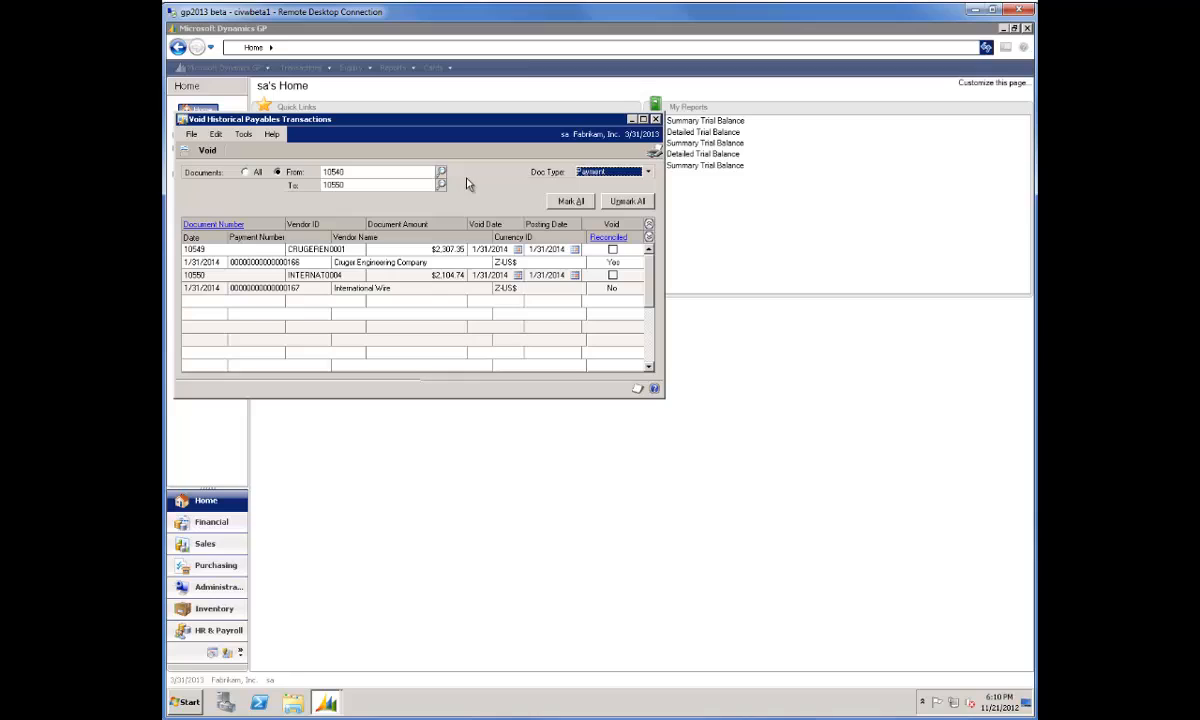
click(362, 185)
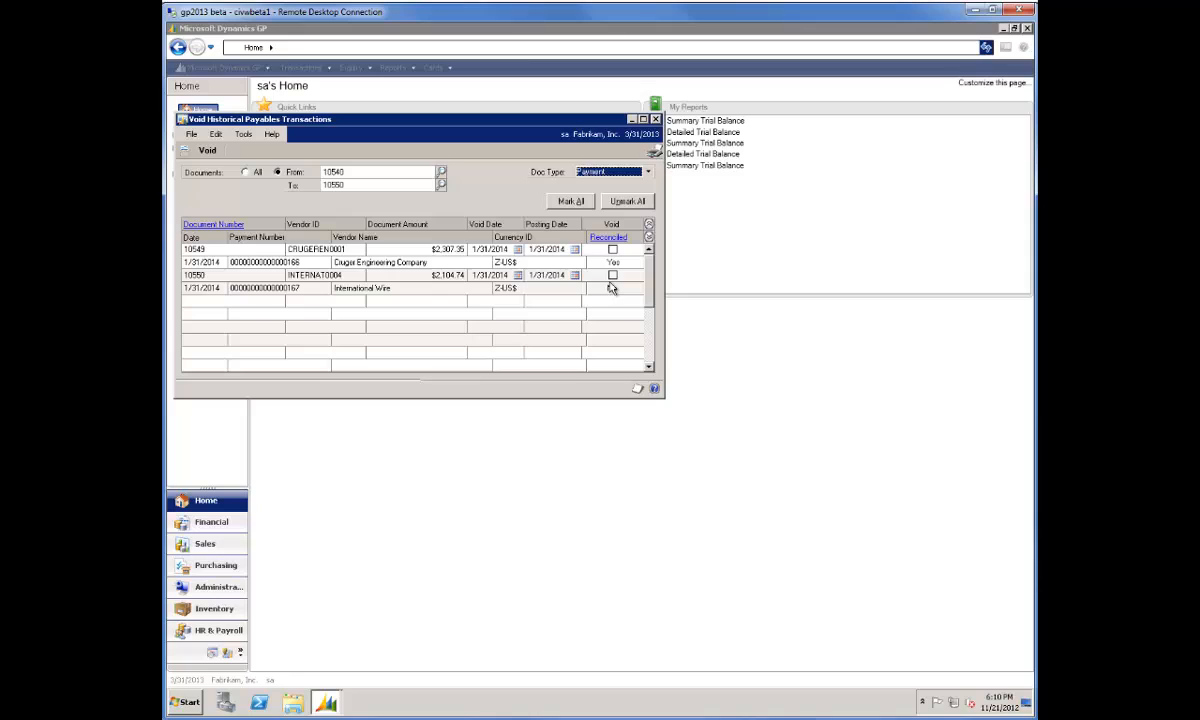
click(608, 289)
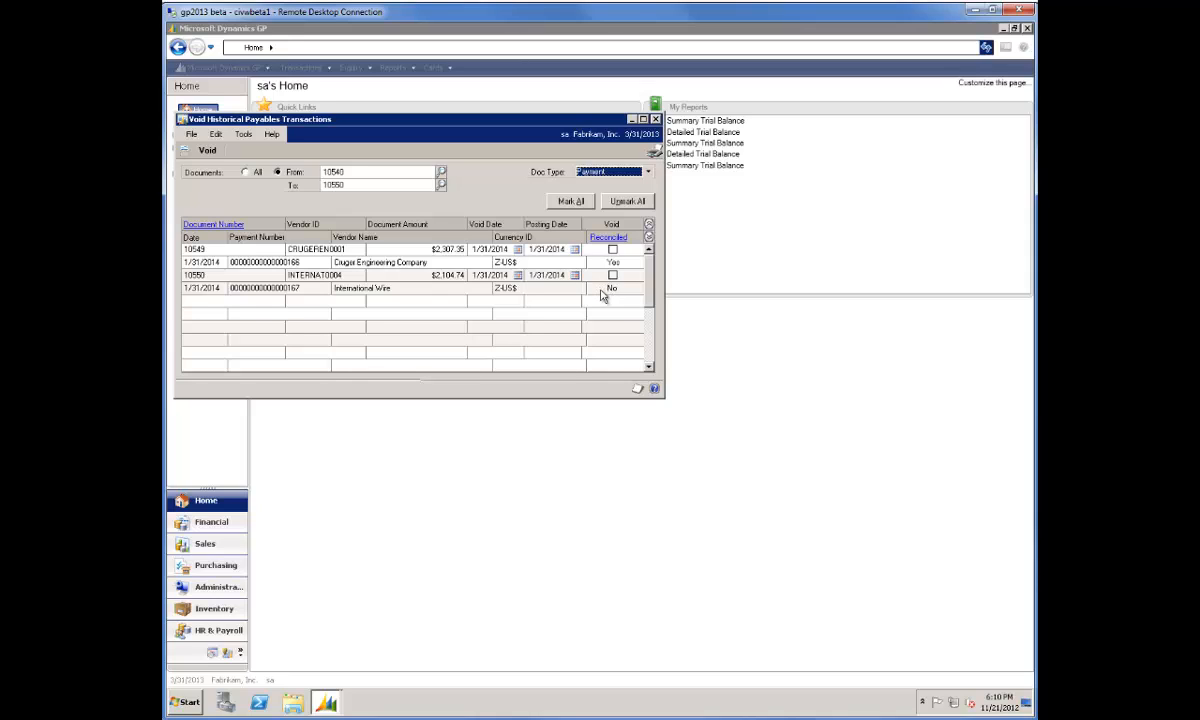
mouse_move(607, 293)
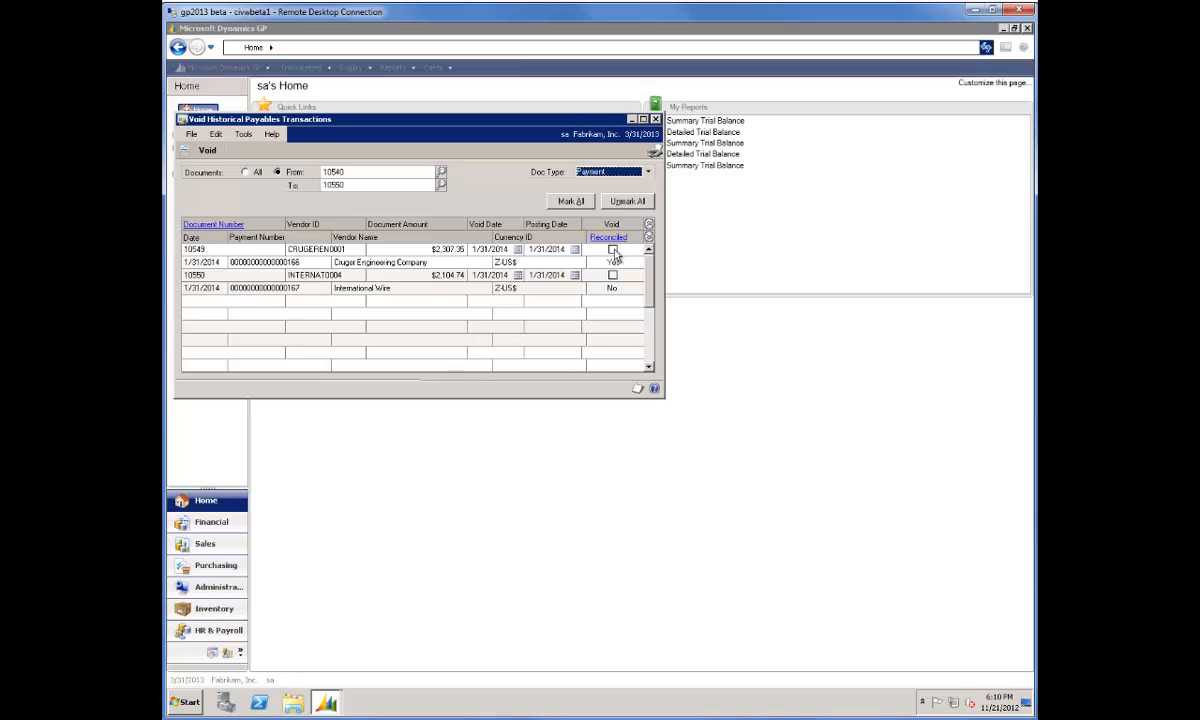
Mark reconciled check 10549 for voiding and accept the reconciliation warning.
click(612, 249)
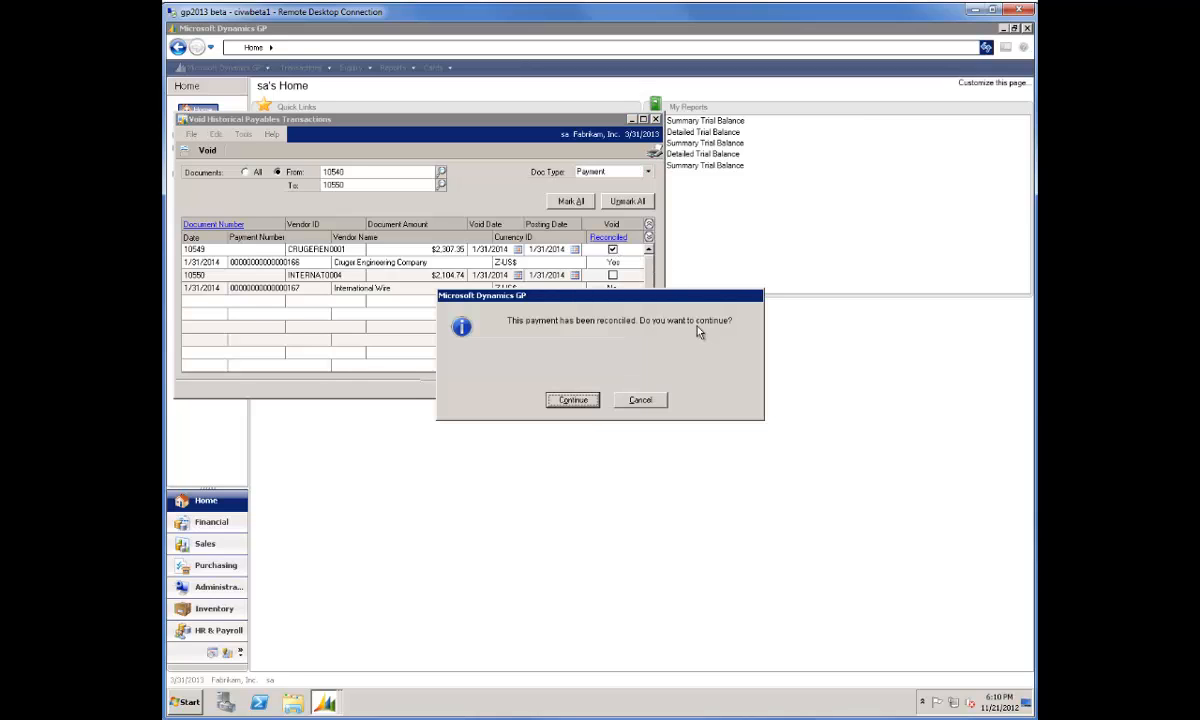
mouse_move(705, 368)
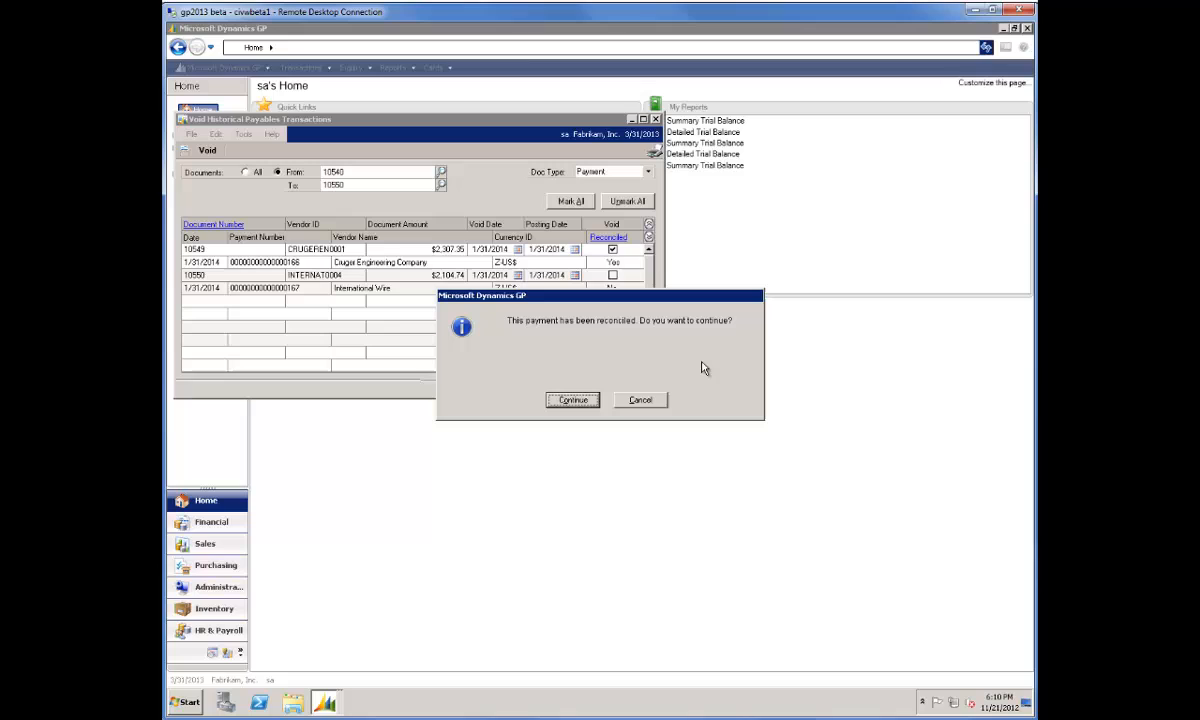
mouse_move(536, 336)
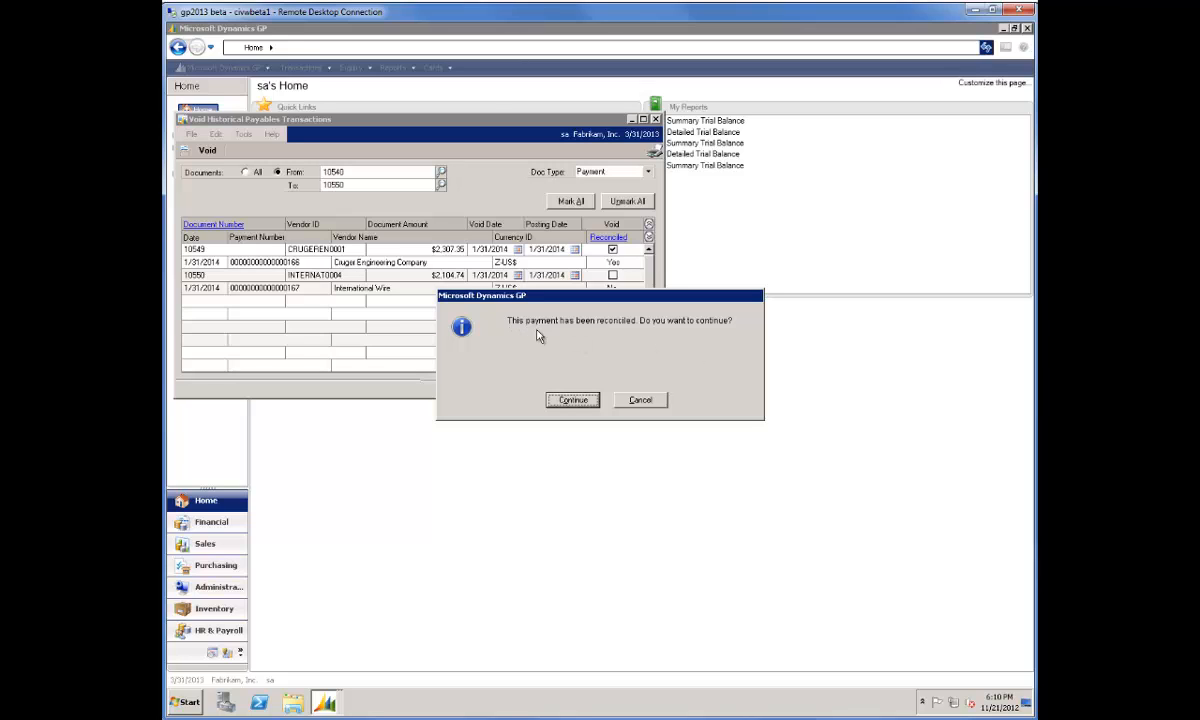
mouse_move(645, 348)
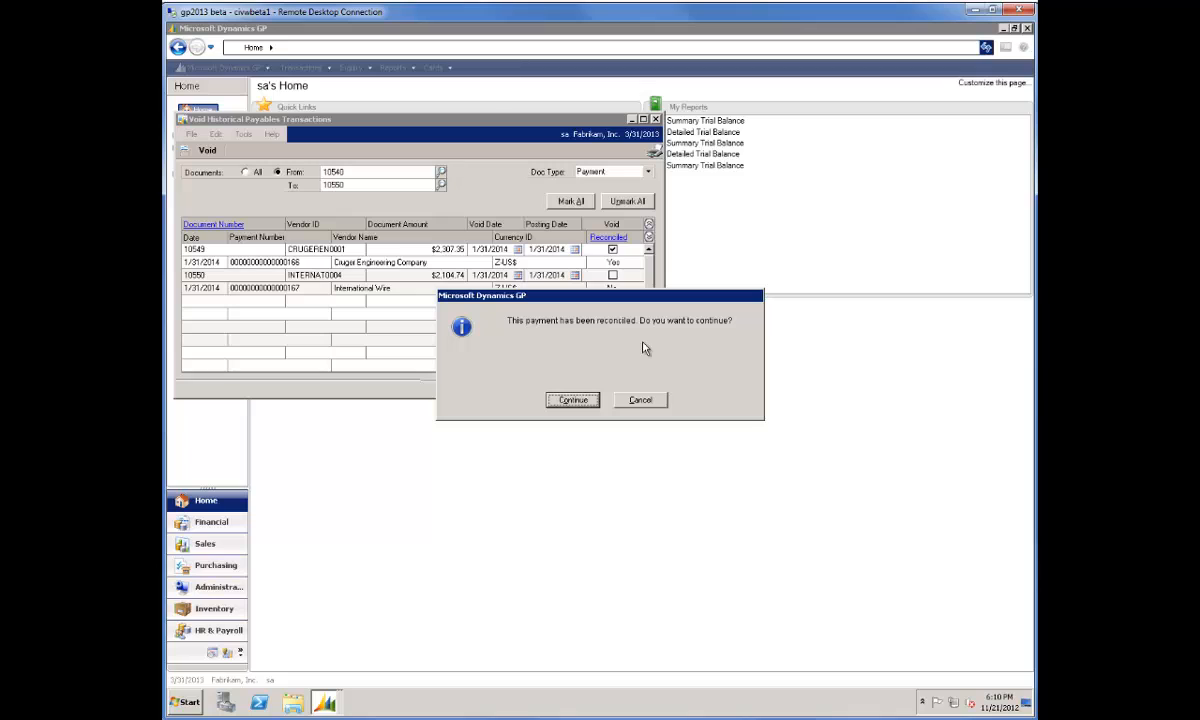
click(571, 400)
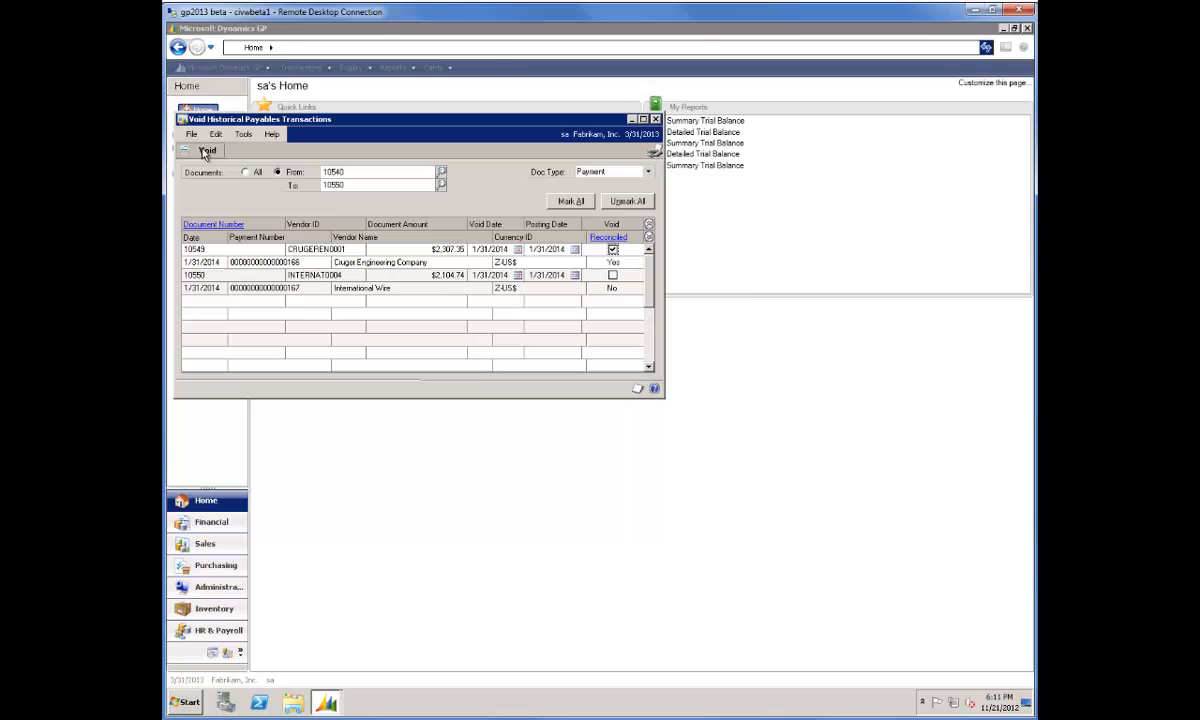
Void check 10549 and view the Voided Payments posting journal full-screen.
click(205, 152)
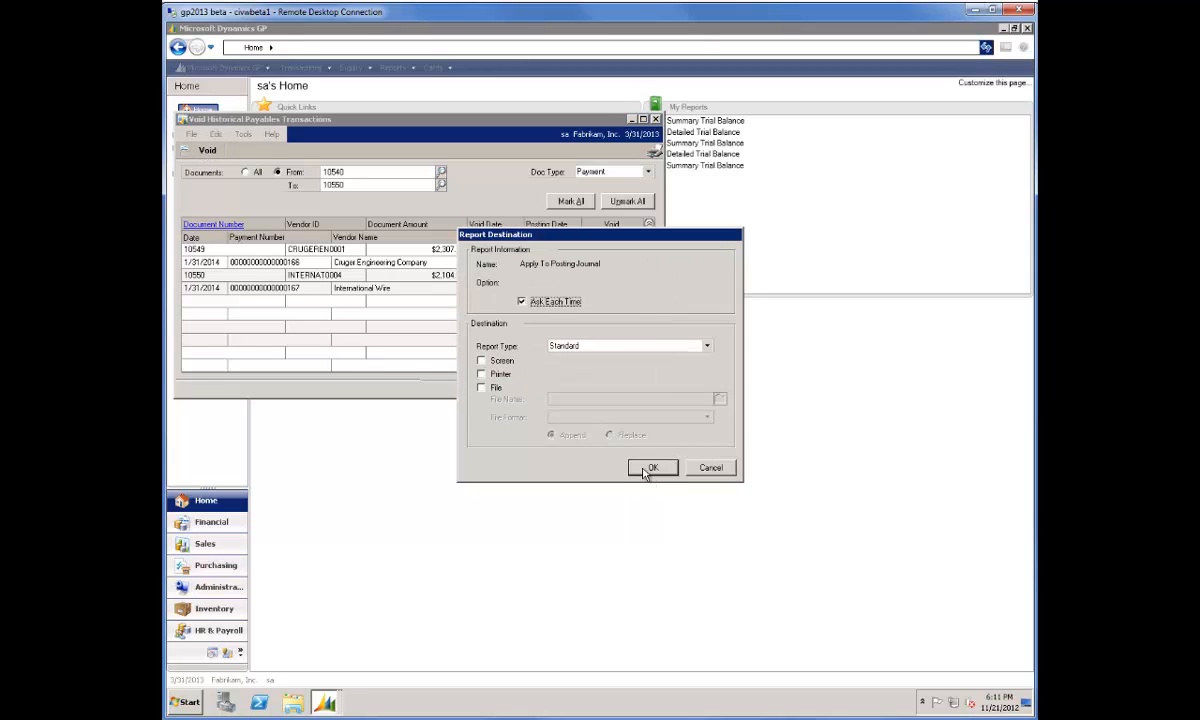
click(654, 467)
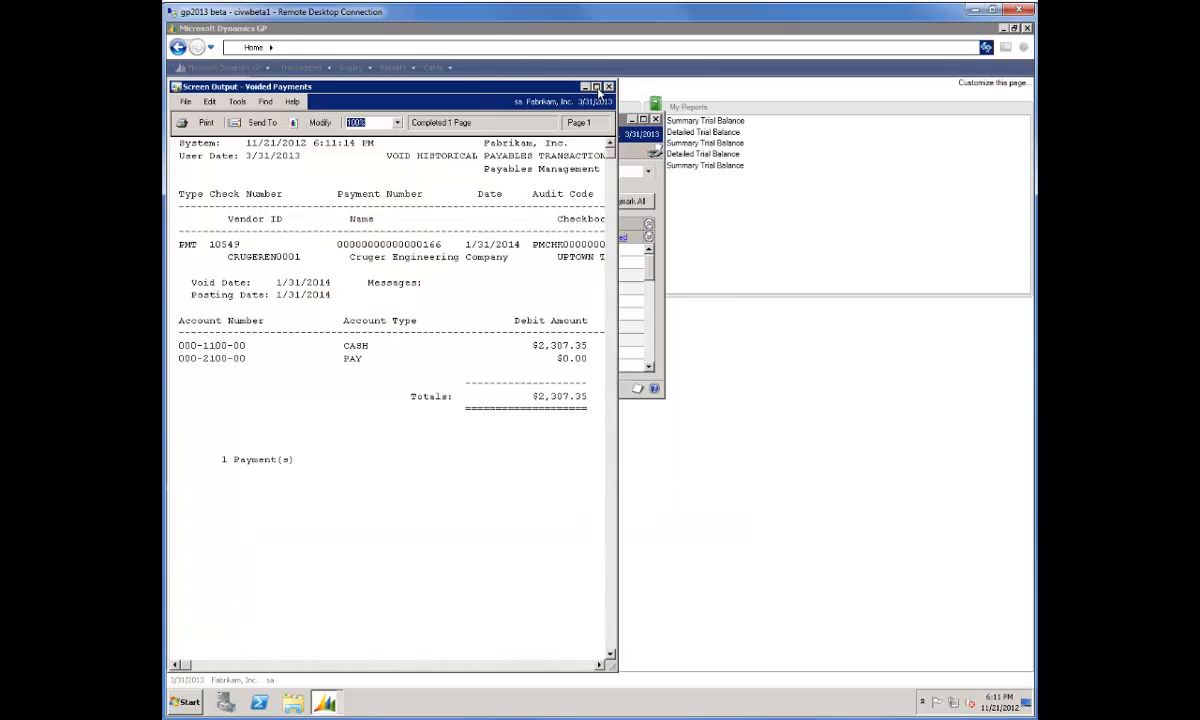
click(597, 88)
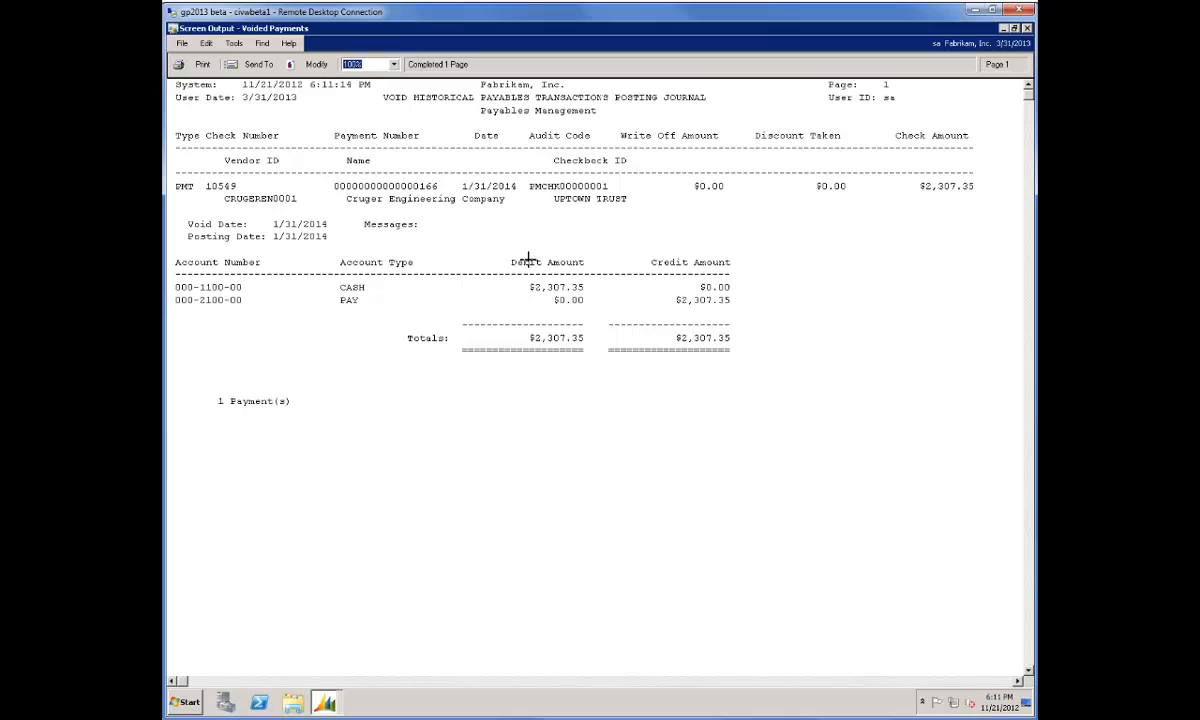
mouse_move(779, 297)
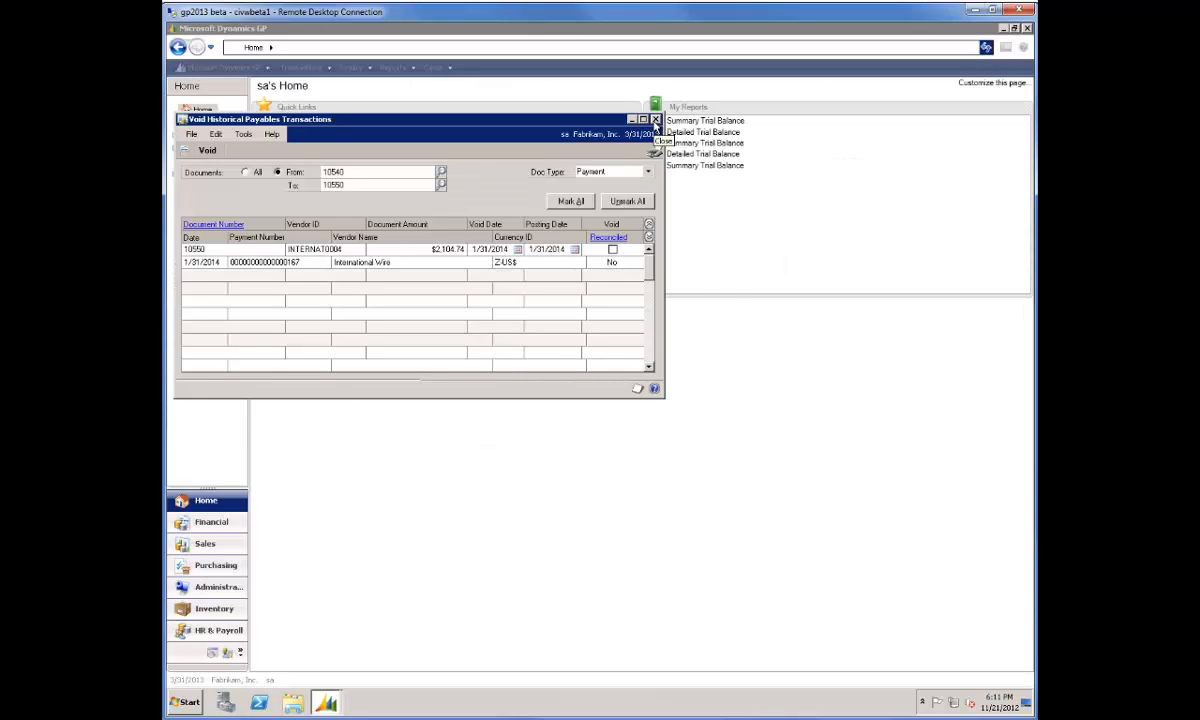
Close the void window and start reconciling Uptown Trust: balance $600,000.00, dated 3/31/2014.
click(655, 120)
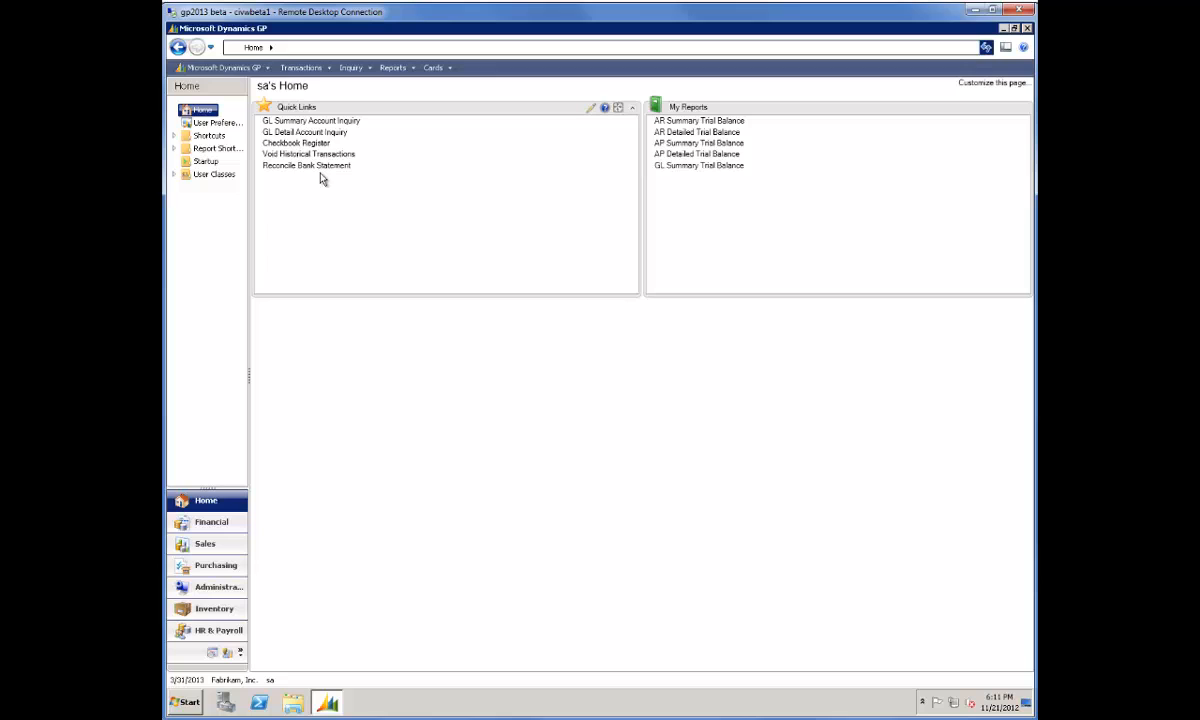
click(305, 165)
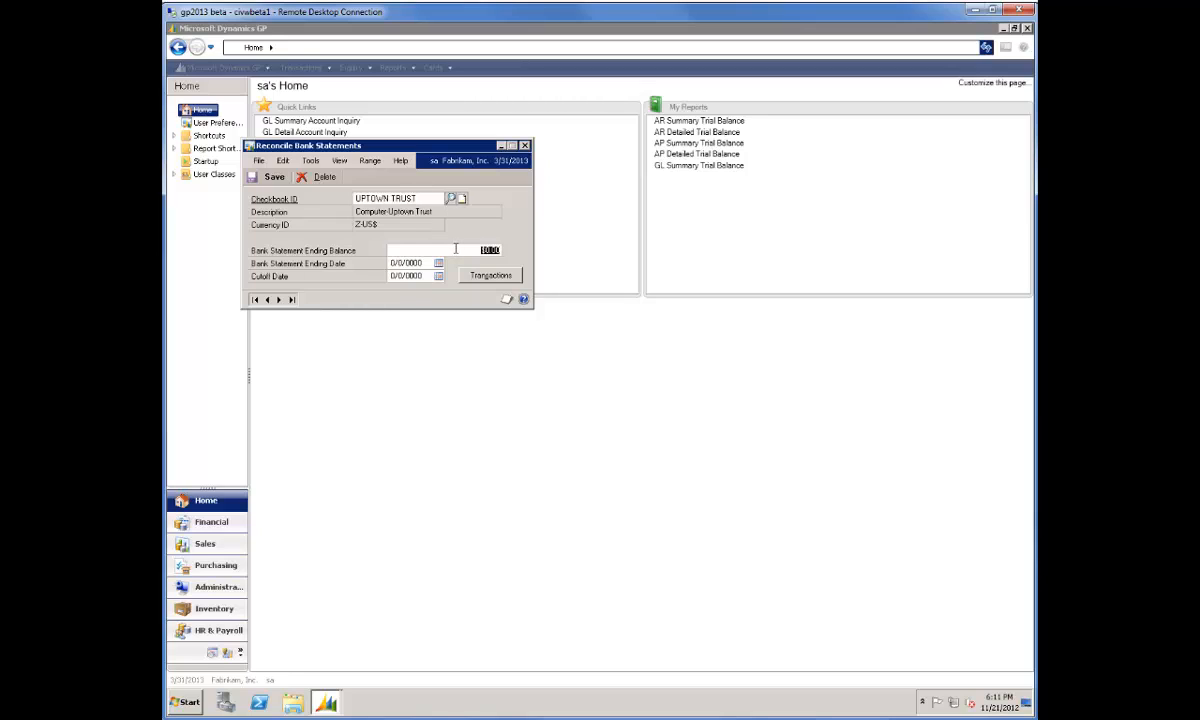
text(600.00)
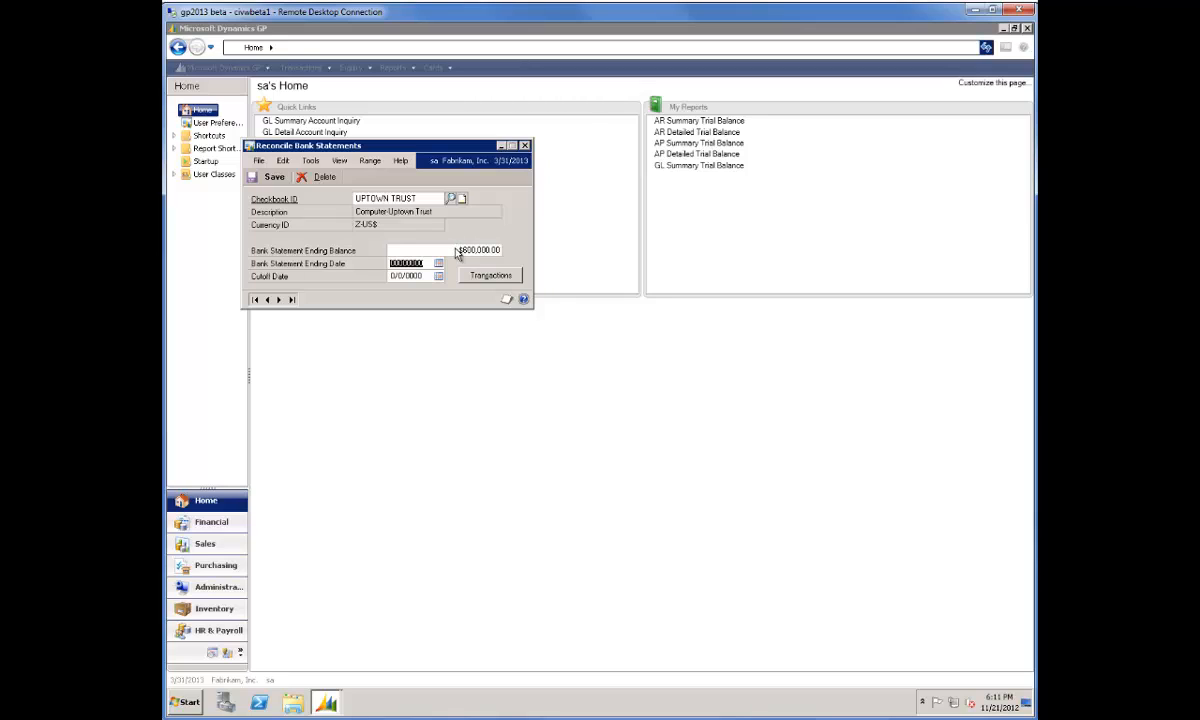
text(3/31/2014)
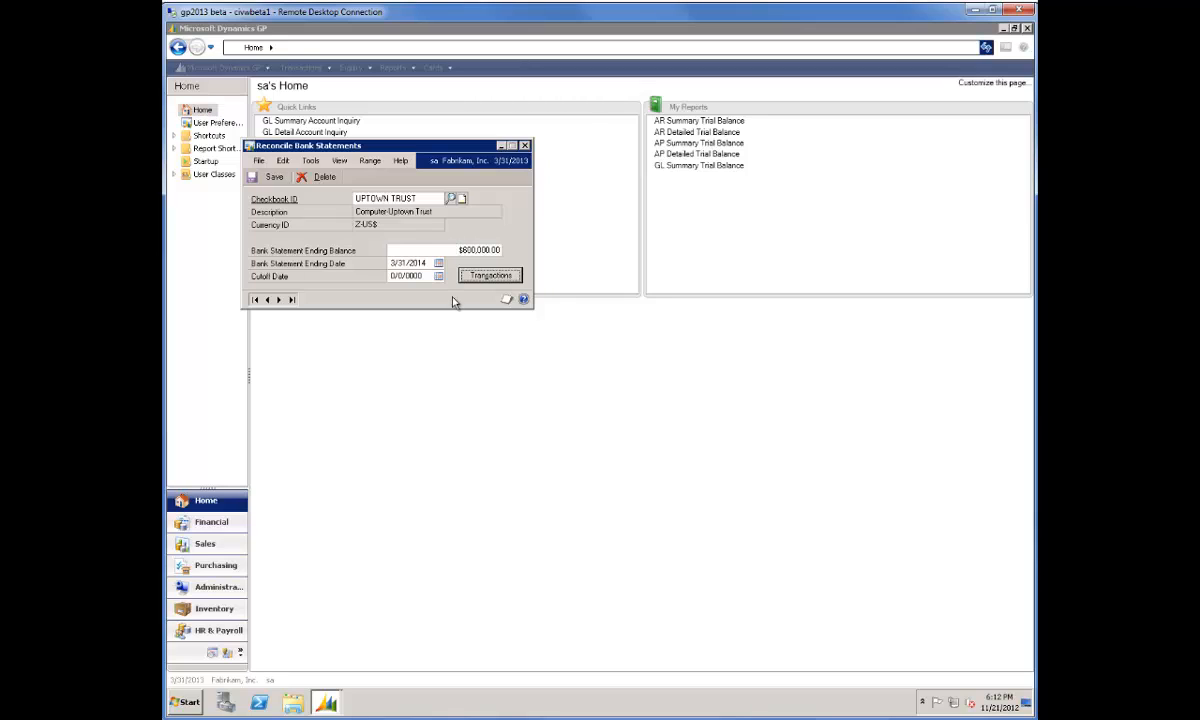
Open the statement's bank transactions, accepting grace-period deposit matching, to see check 10549 at ($2,307.35).
click(484, 275)
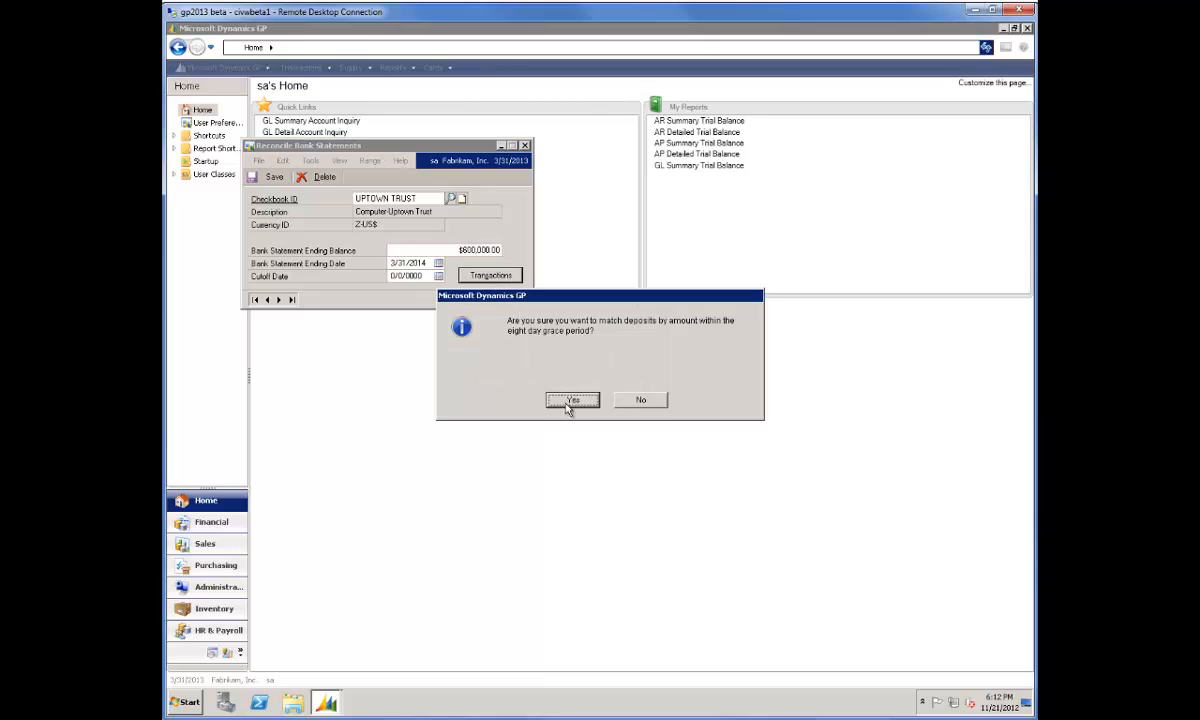
click(572, 400)
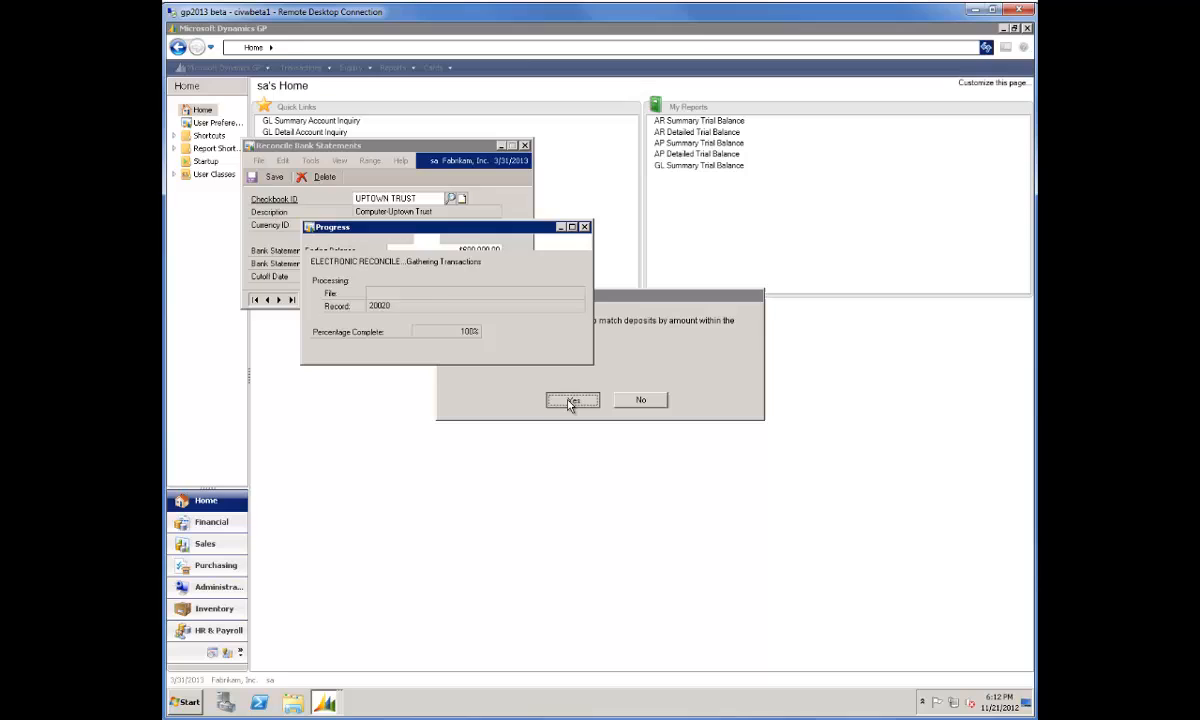
click(570, 400)
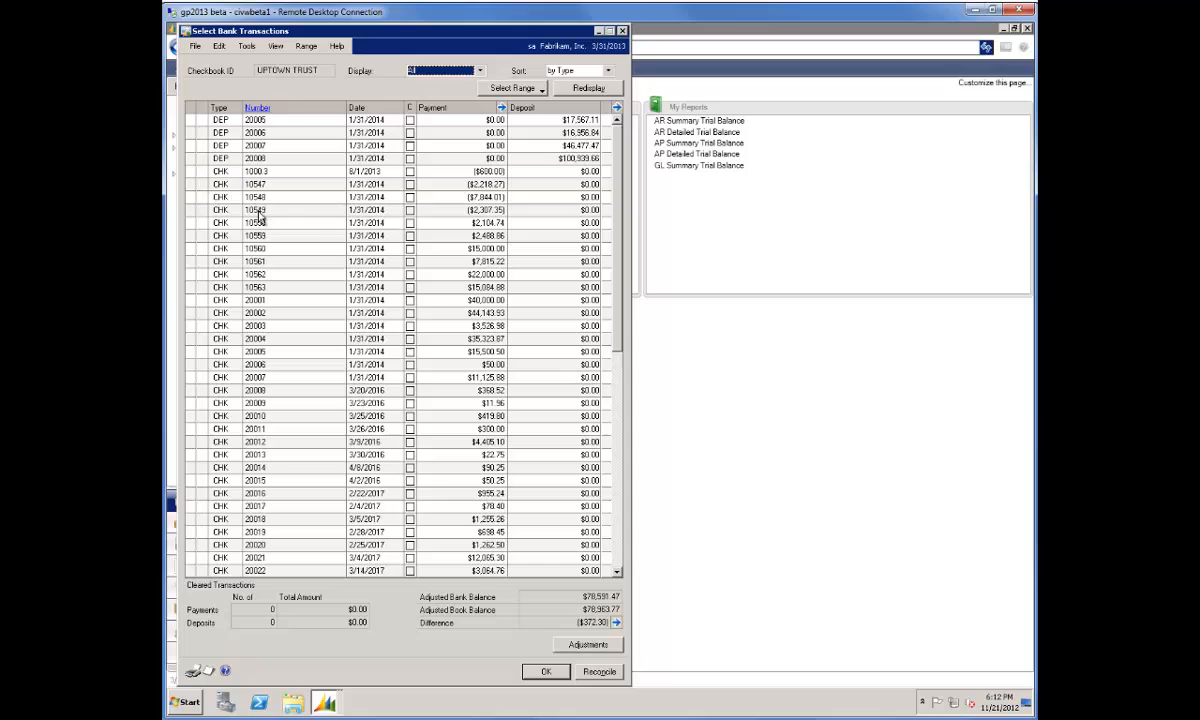
mouse_move(465, 218)
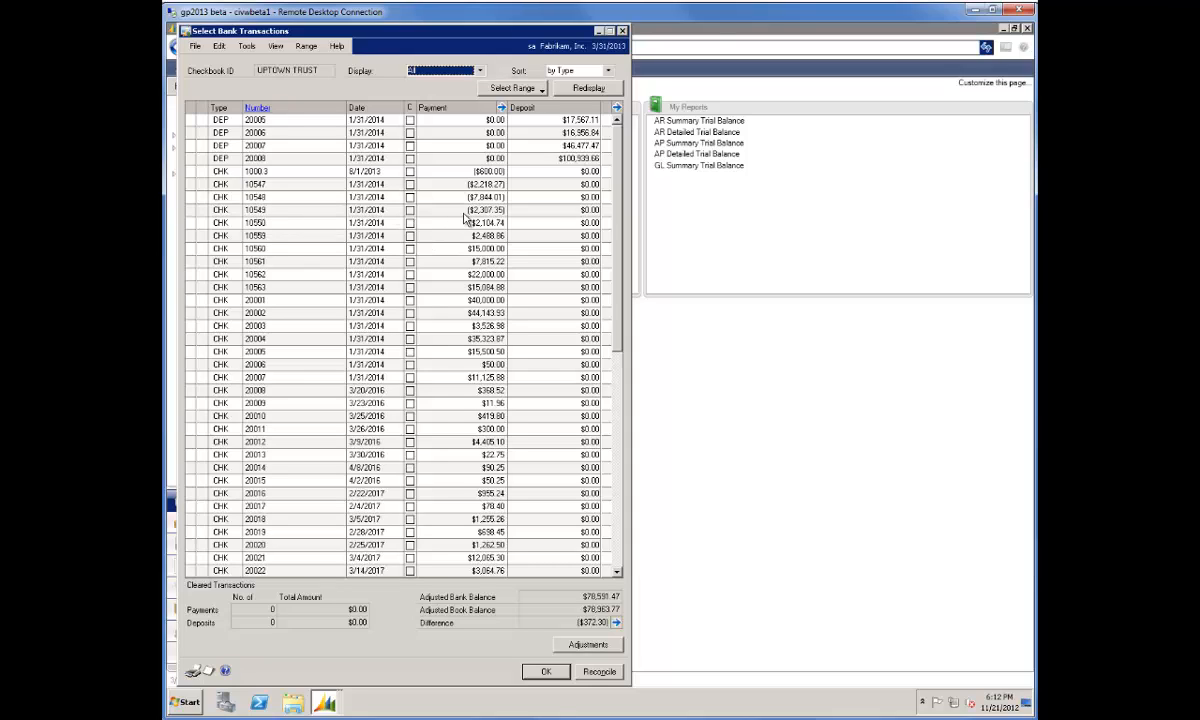